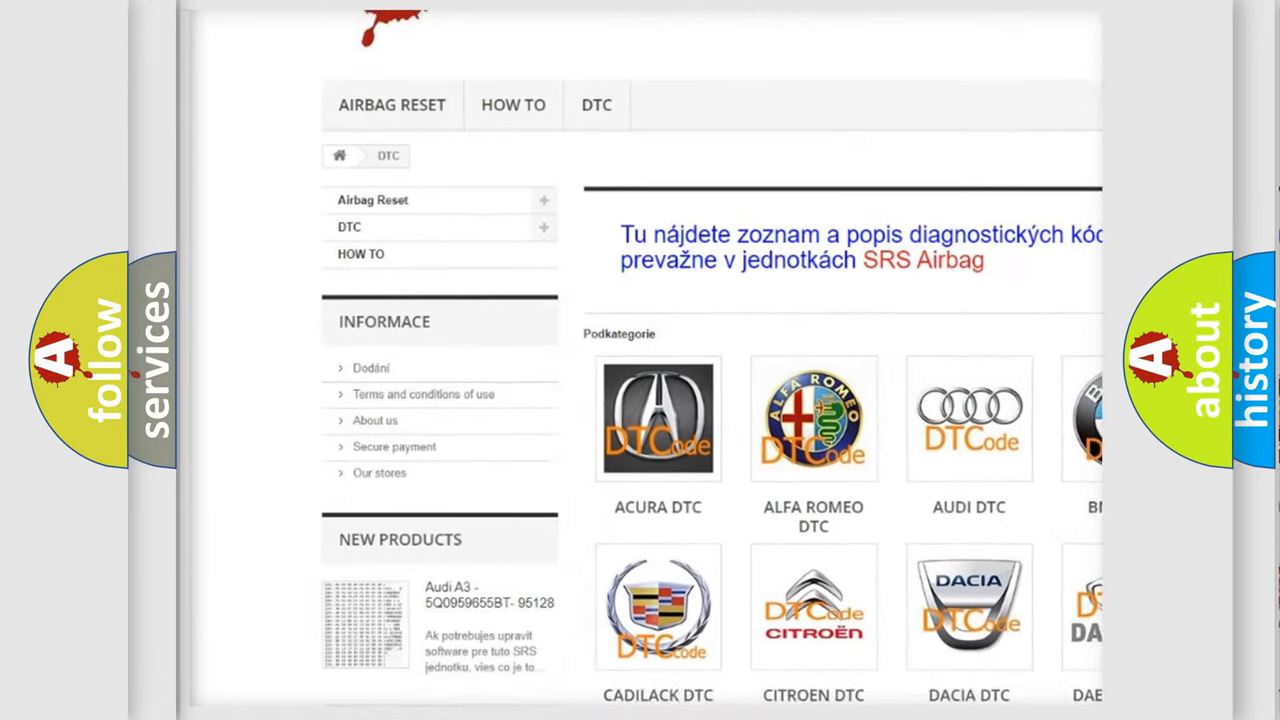
scroll("down", 3)
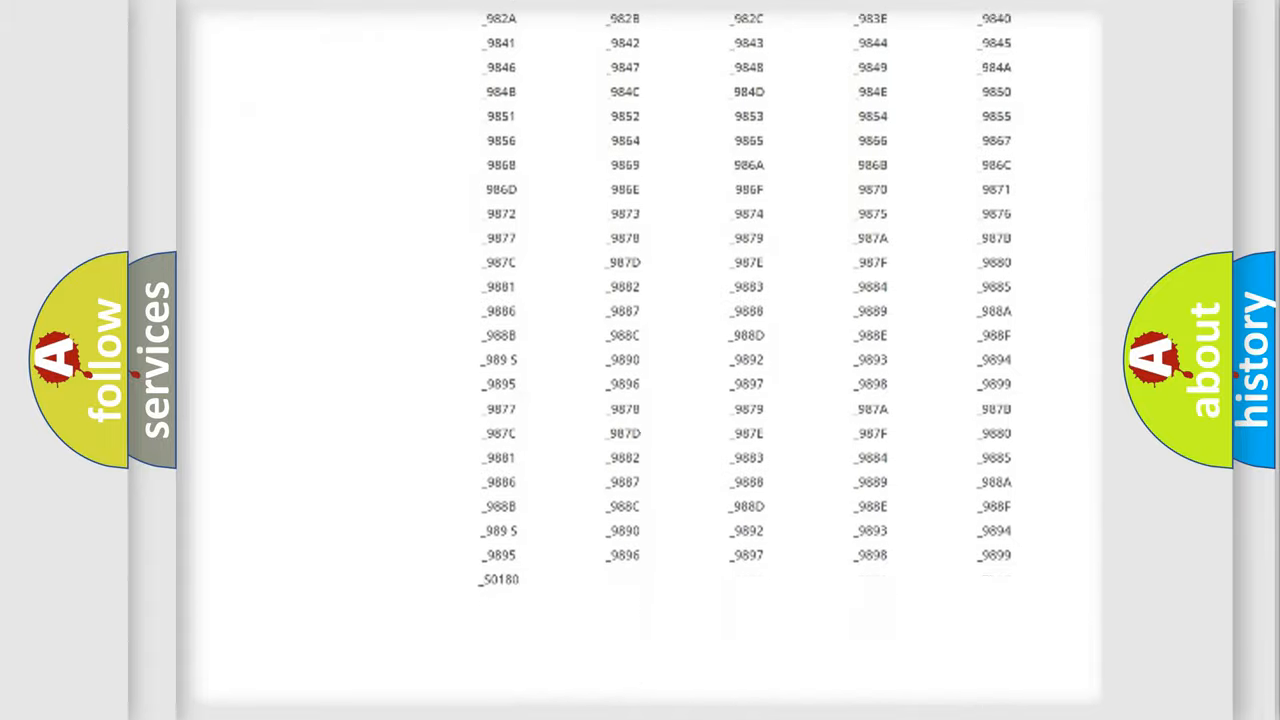
scroll("up", 3)
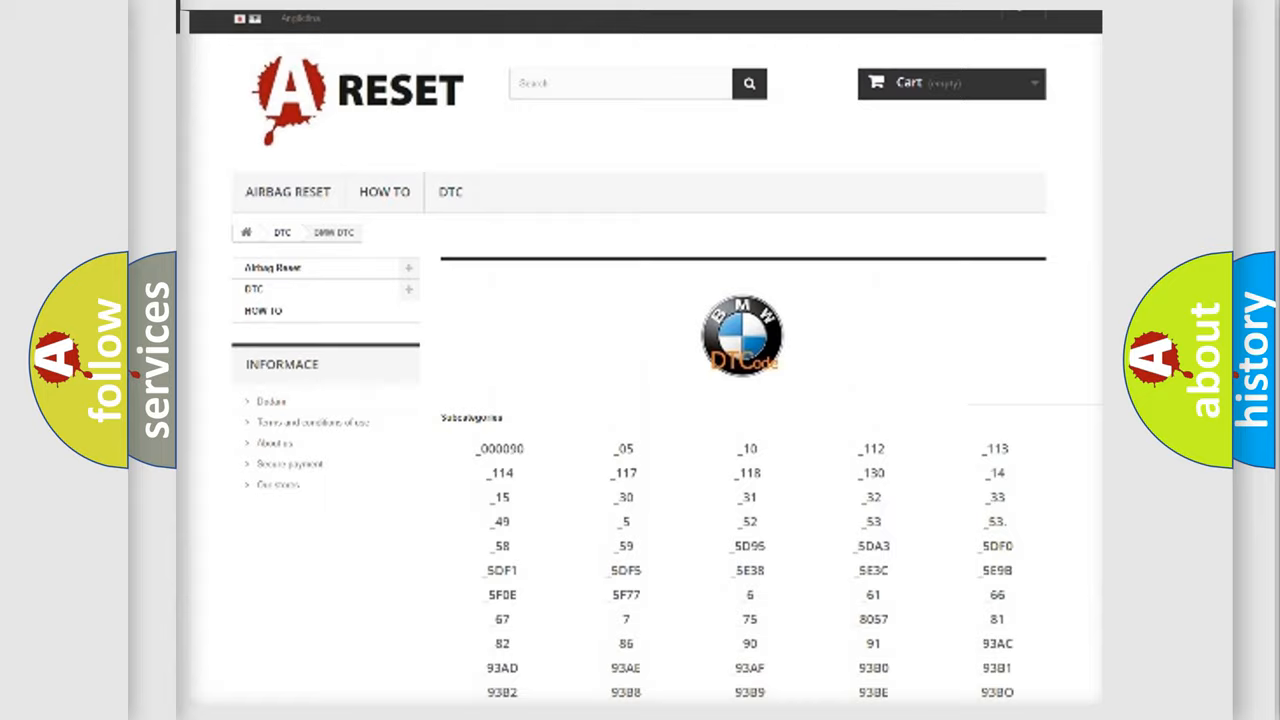